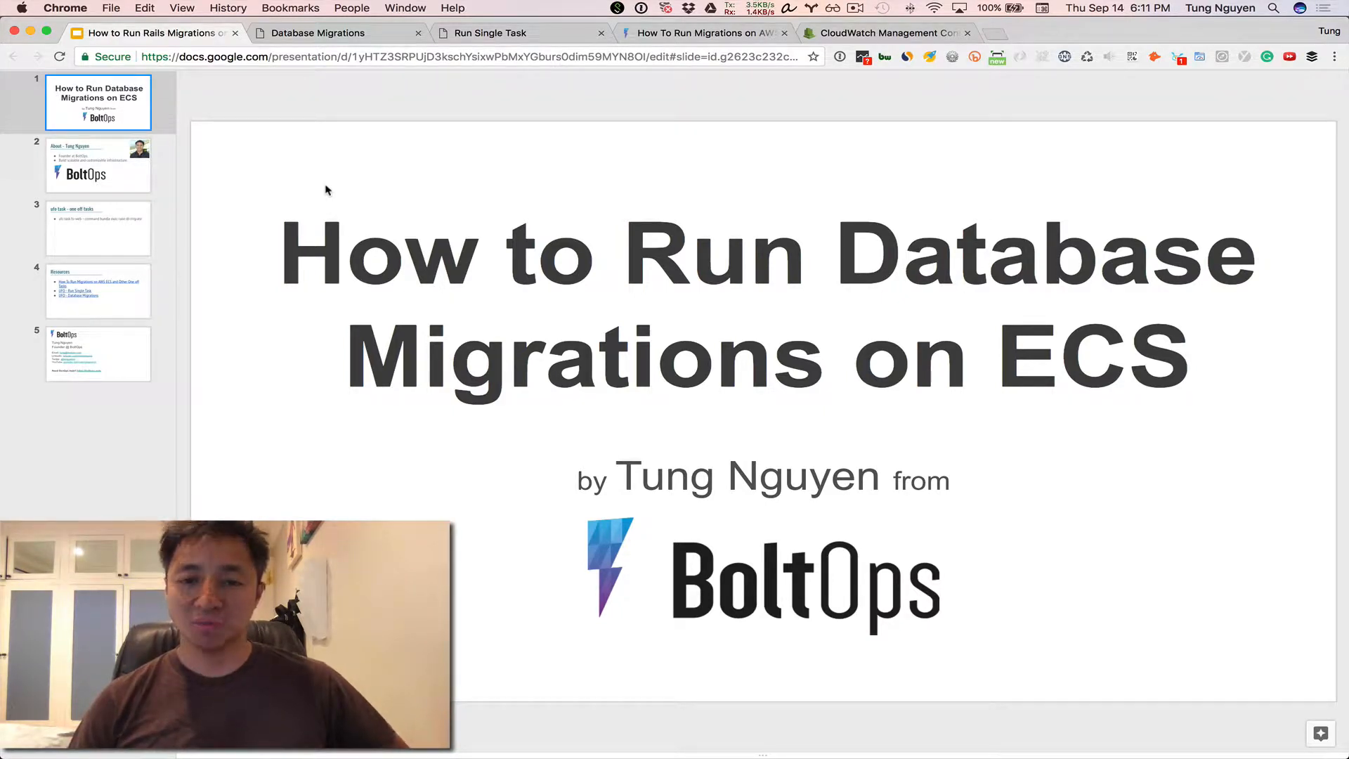
# - Run 'ufo task hi-web --command bundle exec rake db:migrate' to launch the migration task
pyautogui.click(98, 227)
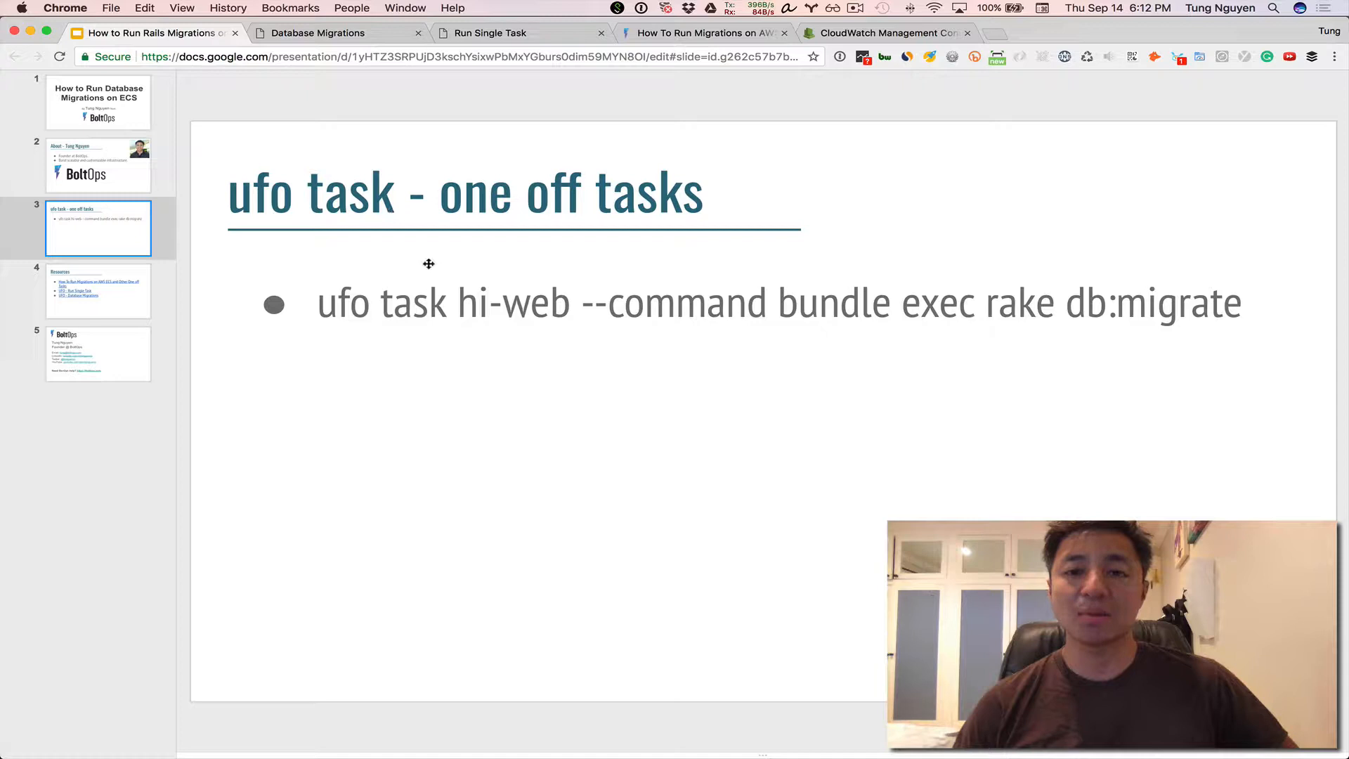
pyautogui.moveTo(478, 335)
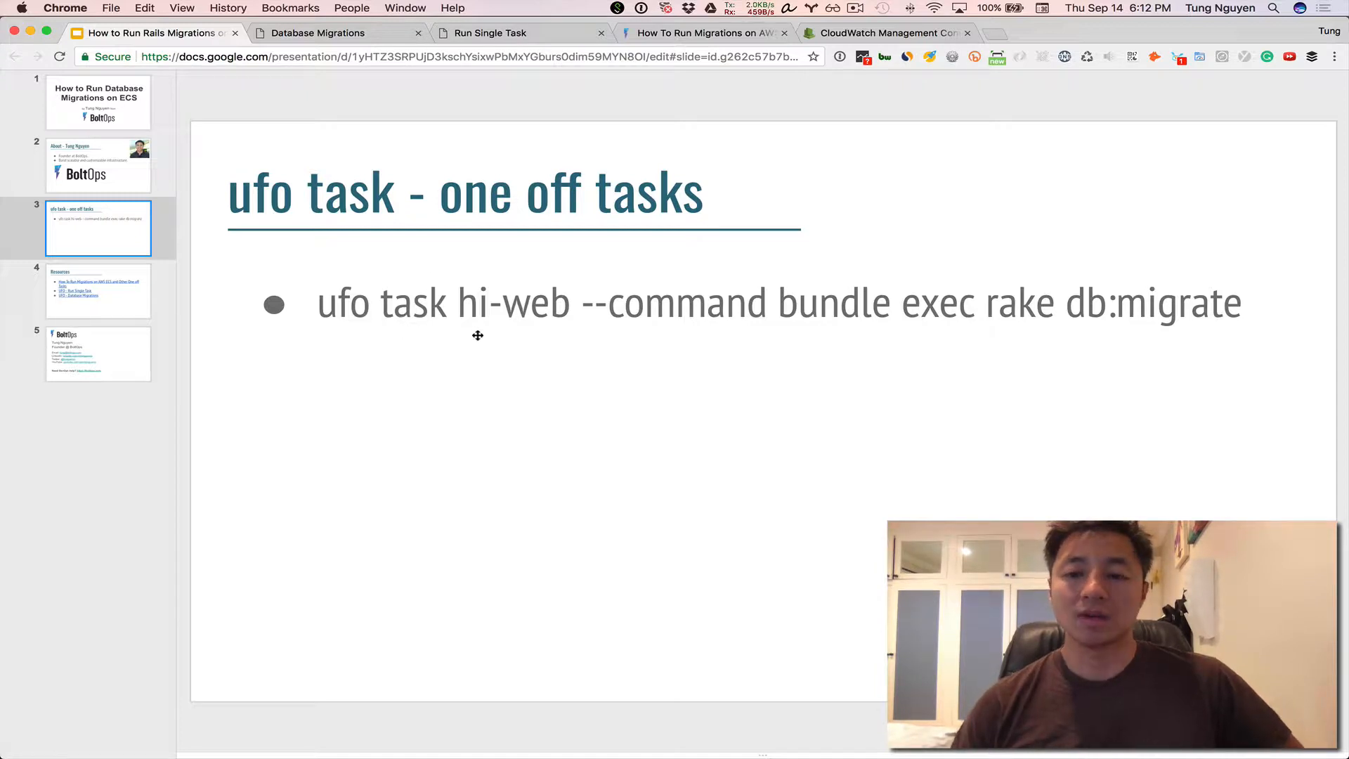
pyautogui.moveTo(334, 304)
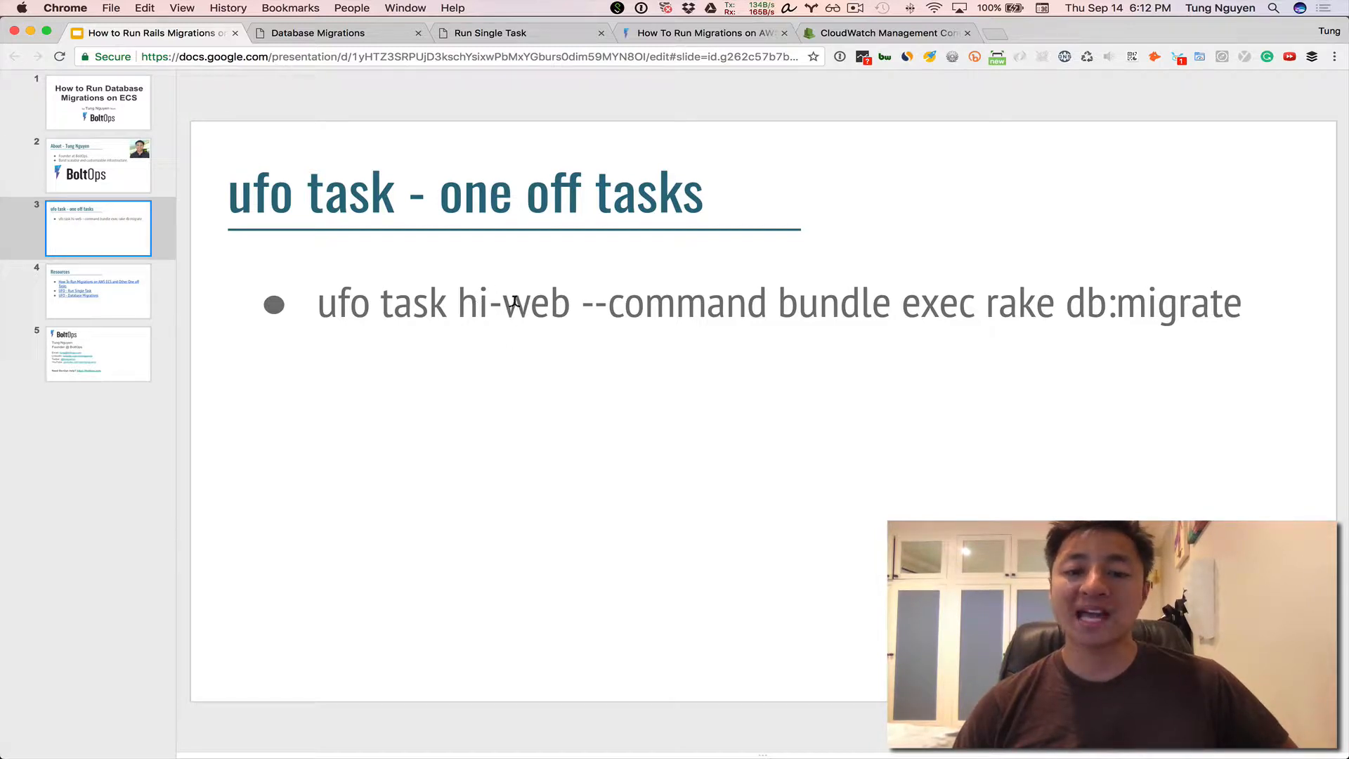
pyautogui.moveTo(624, 324)
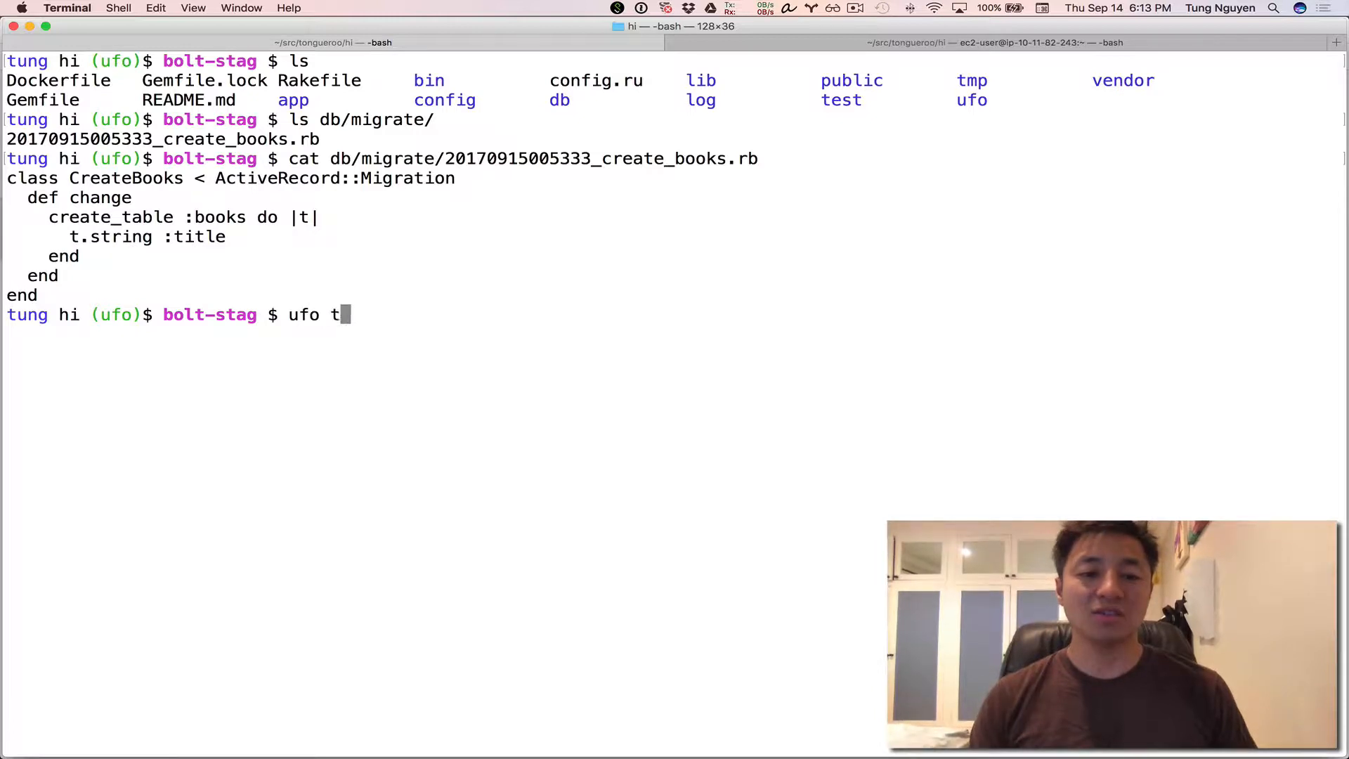
pyautogui.write('ask')
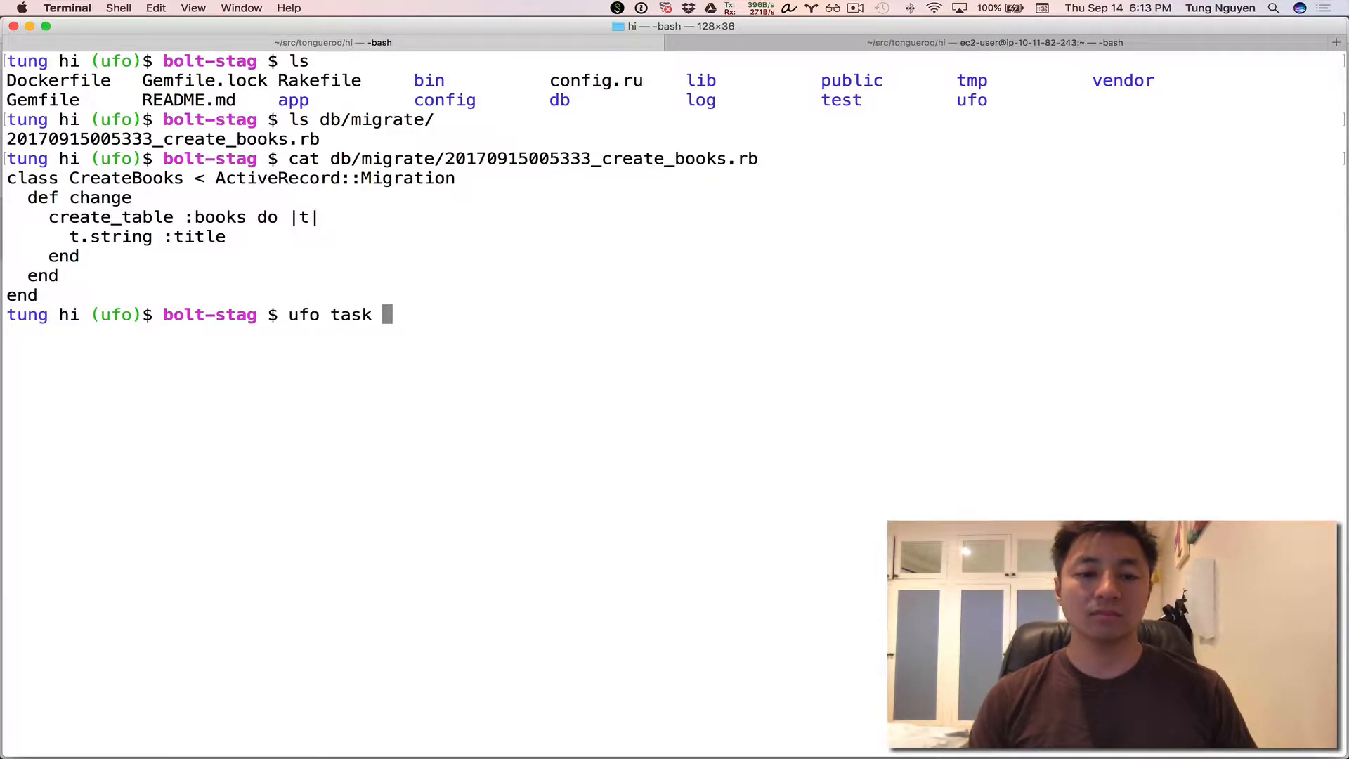
pyautogui.write('hi-web')
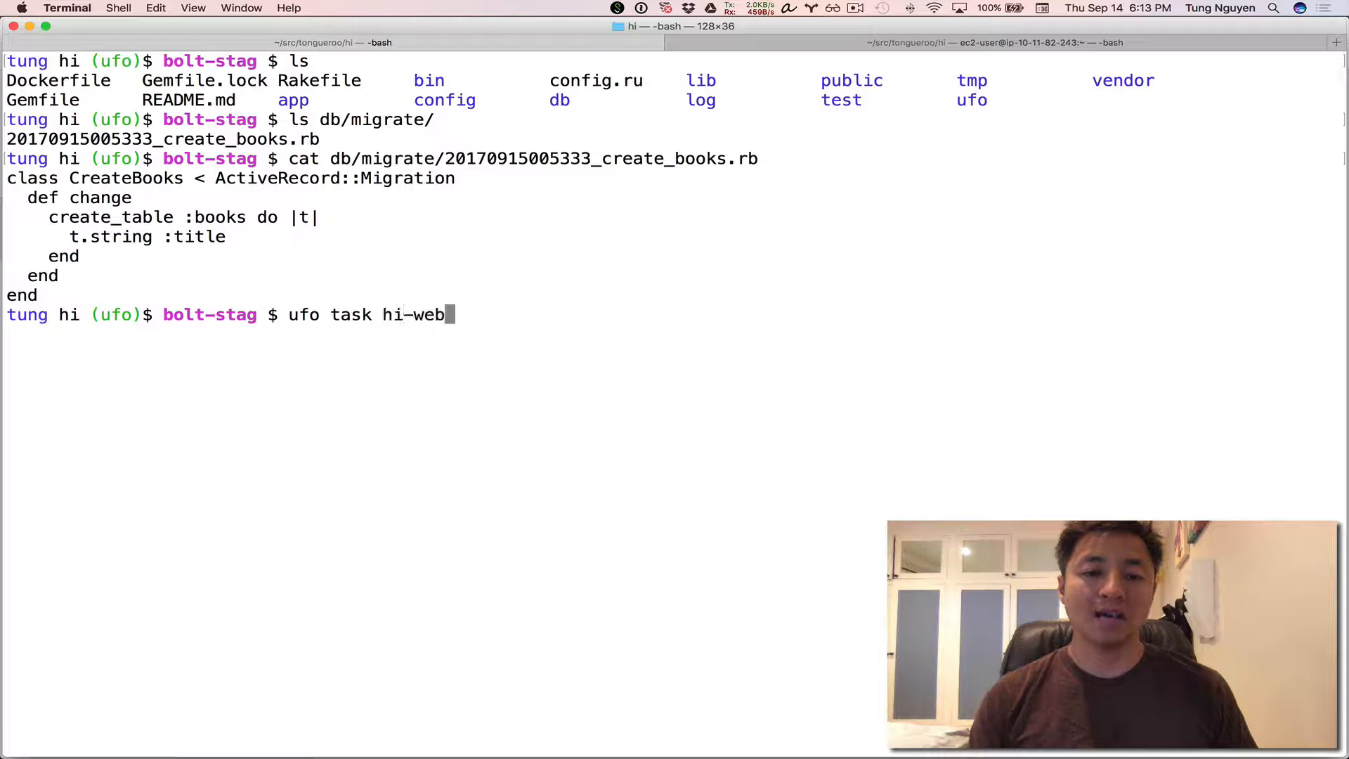
pyautogui.write('--command')
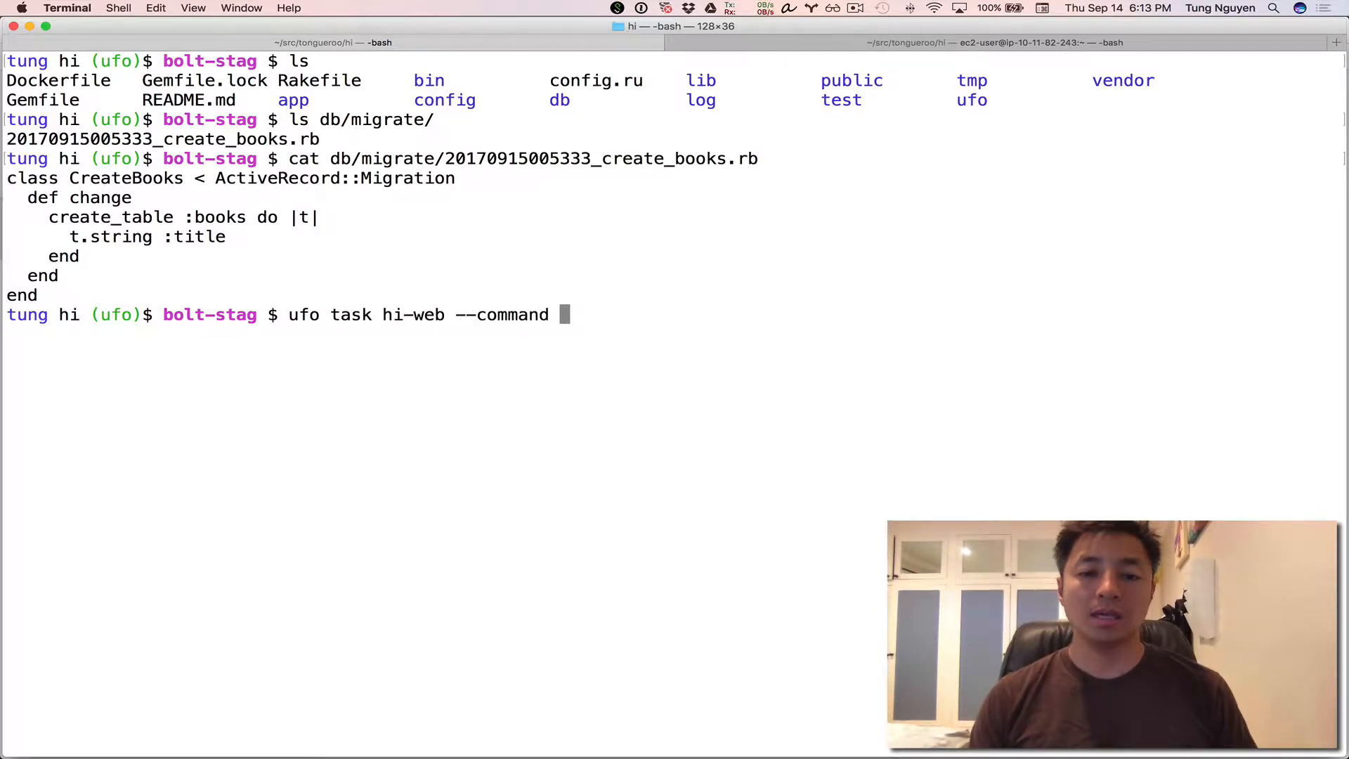
pyautogui.write('bundle exec rake db:migra')
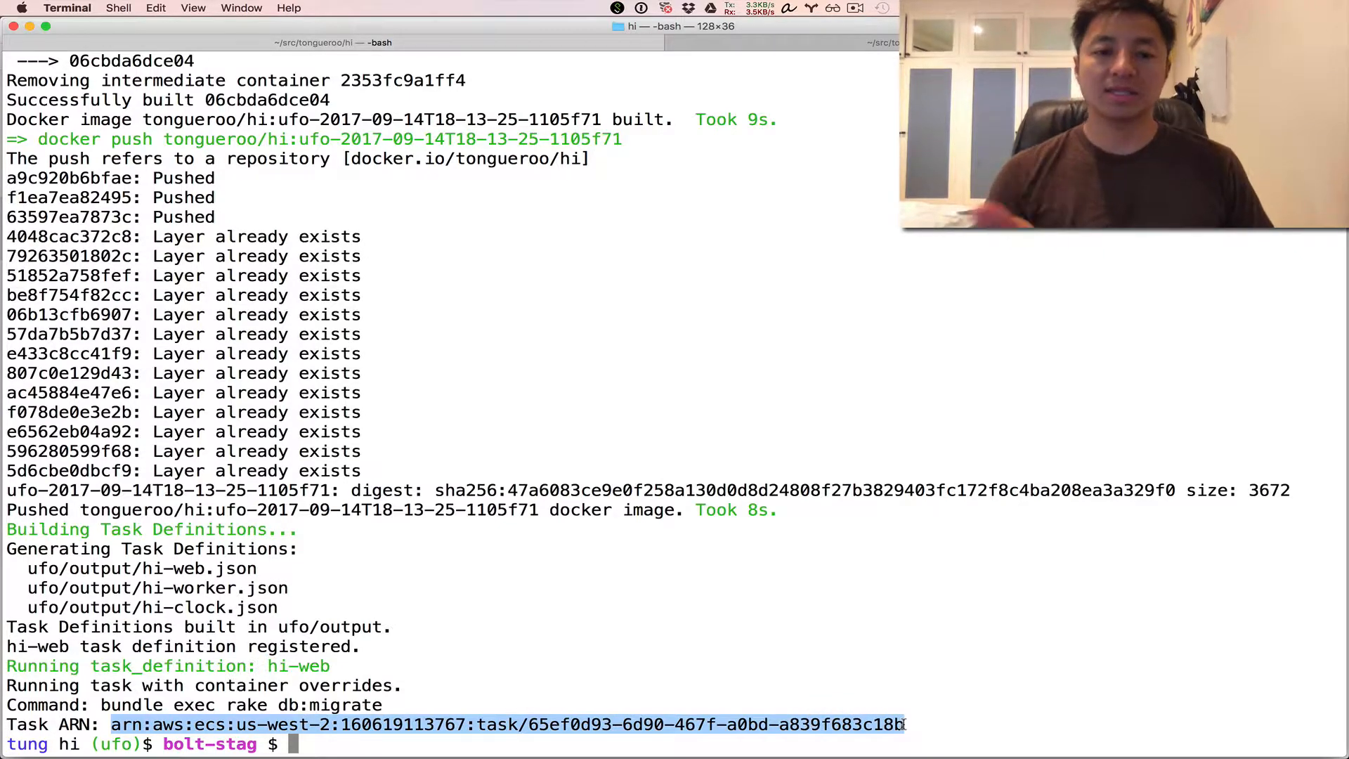
# - Print the generated hi-web task definition with 'cat ufo/output/hi-web.json'
pyautogui.write('cat')
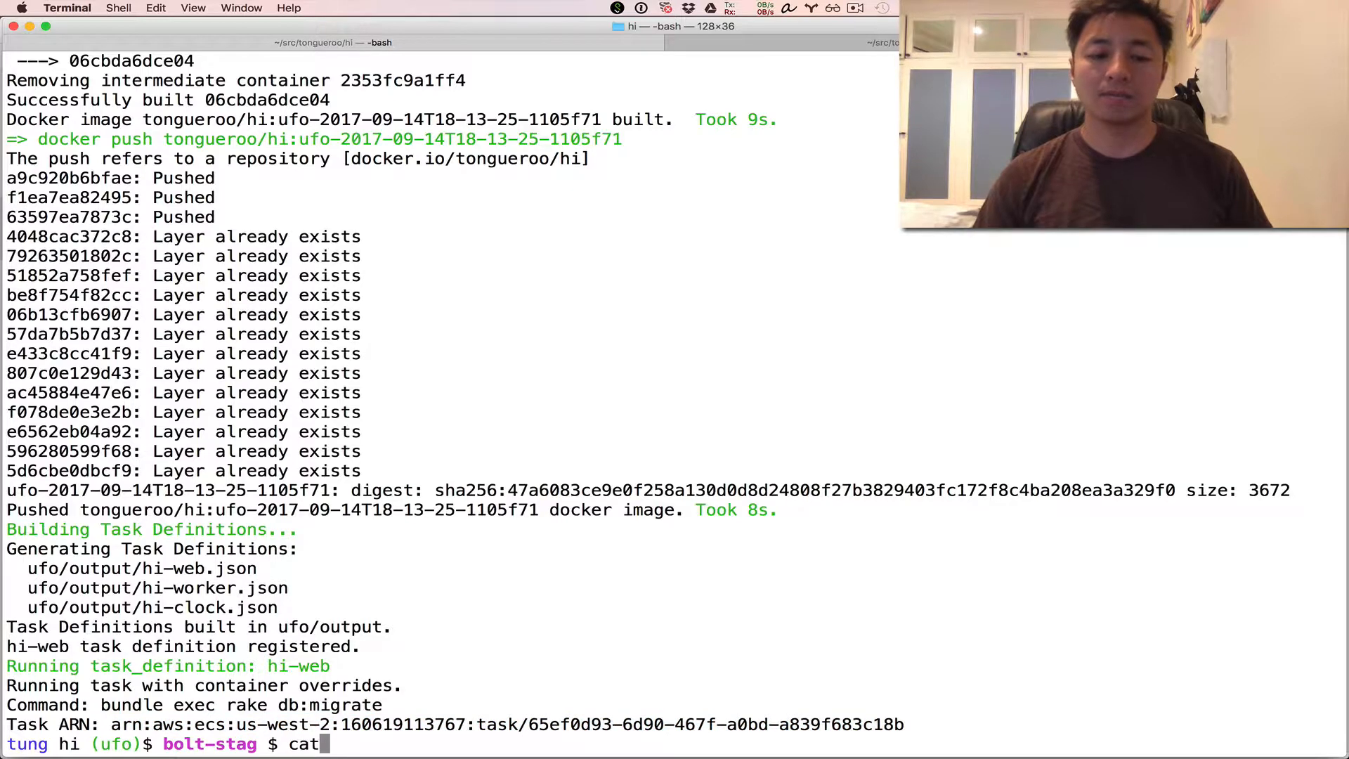
pyautogui.write('ufo/output/')
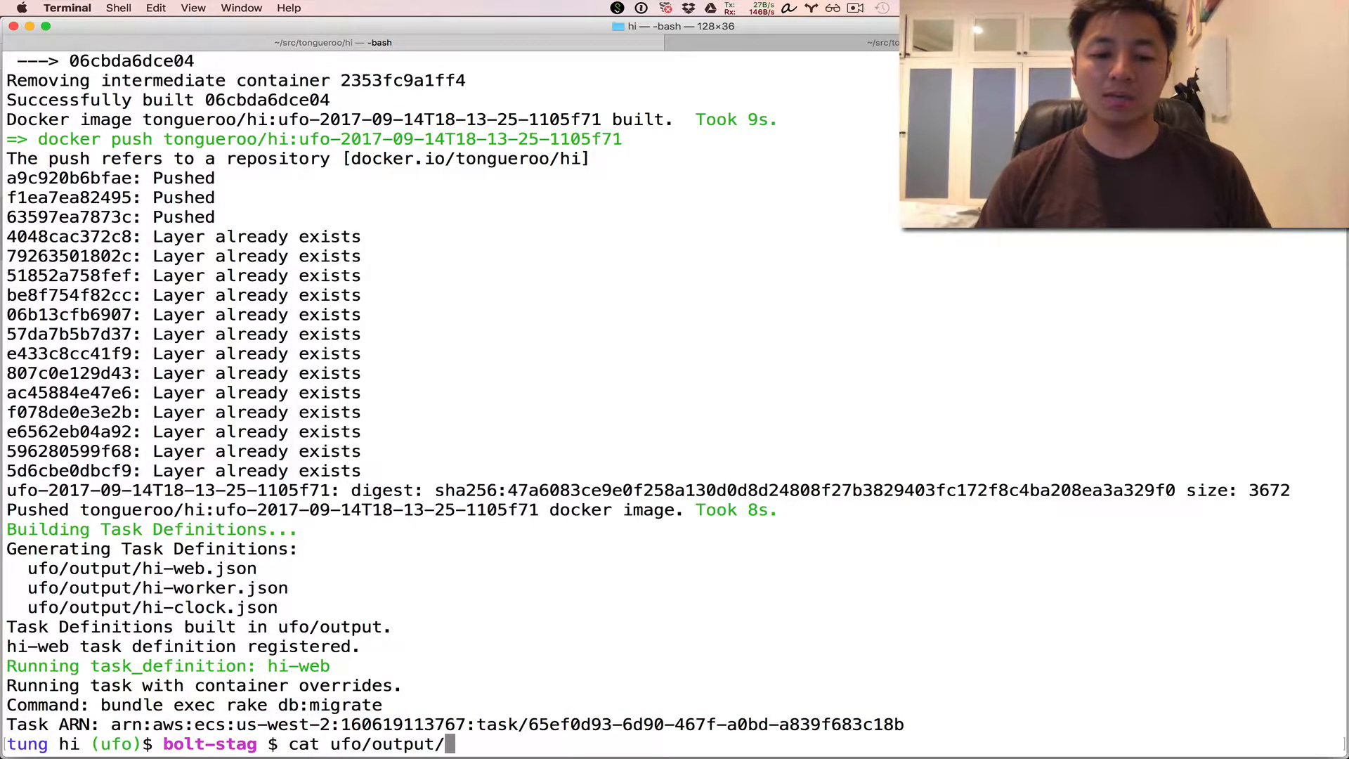
pyautogui.write('hi-we')
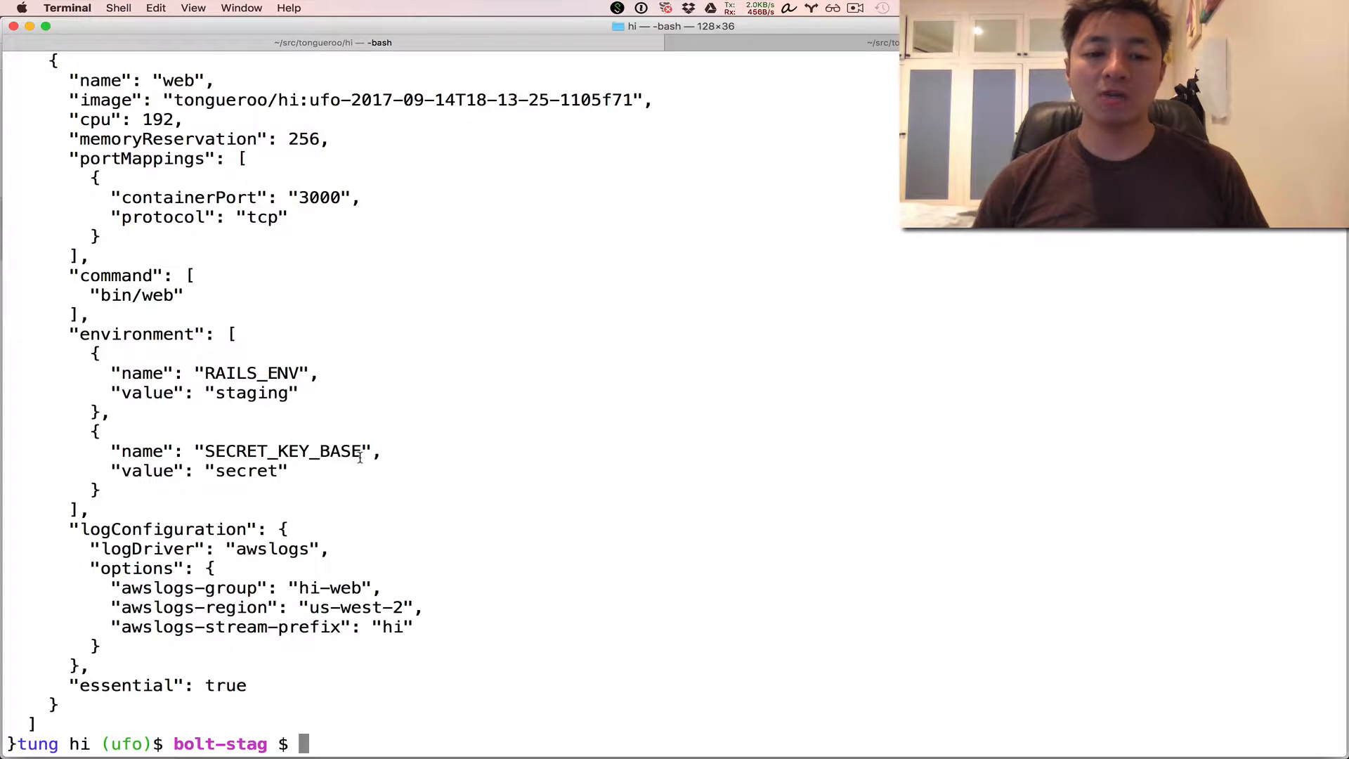
# - Query the migration task's ARN on the stag cluster with 'aws ecs describe-tasks'
pyautogui.write('aws')
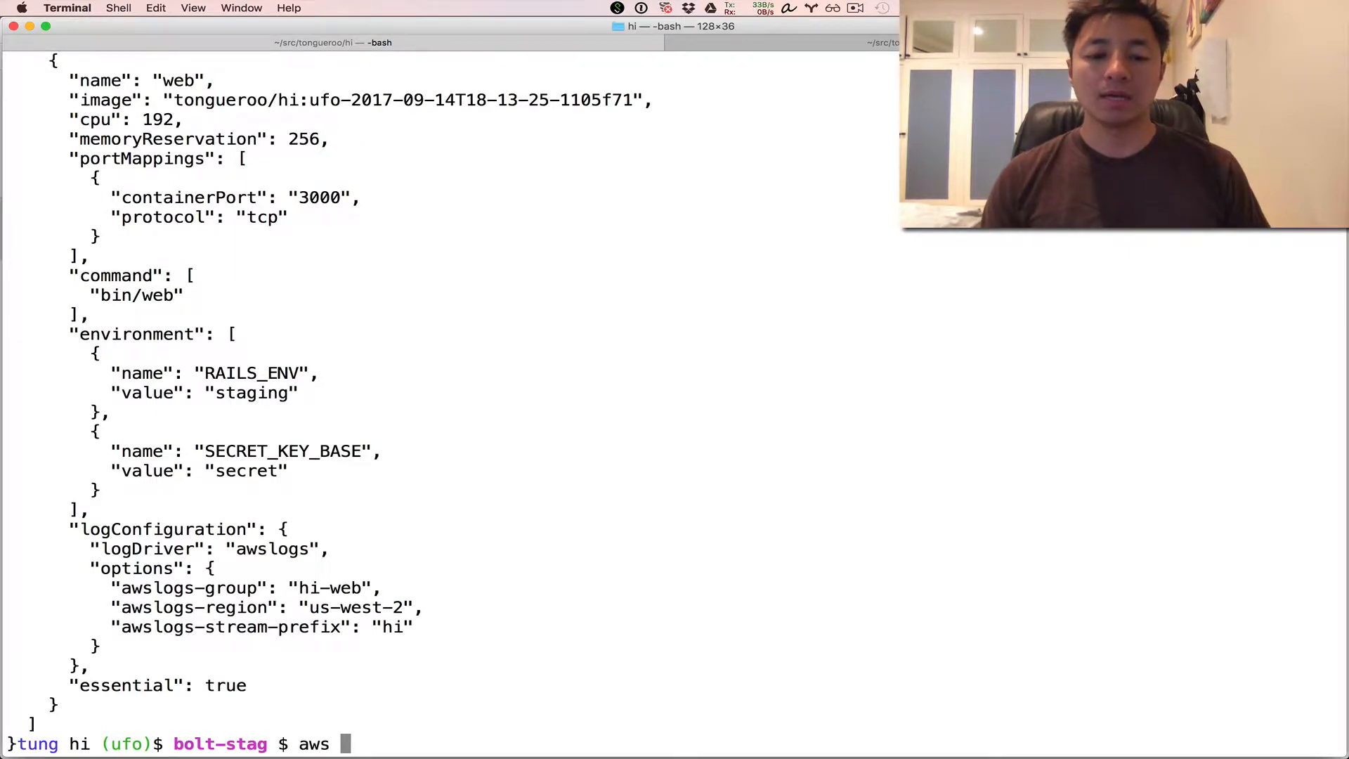
pyautogui.write('es')
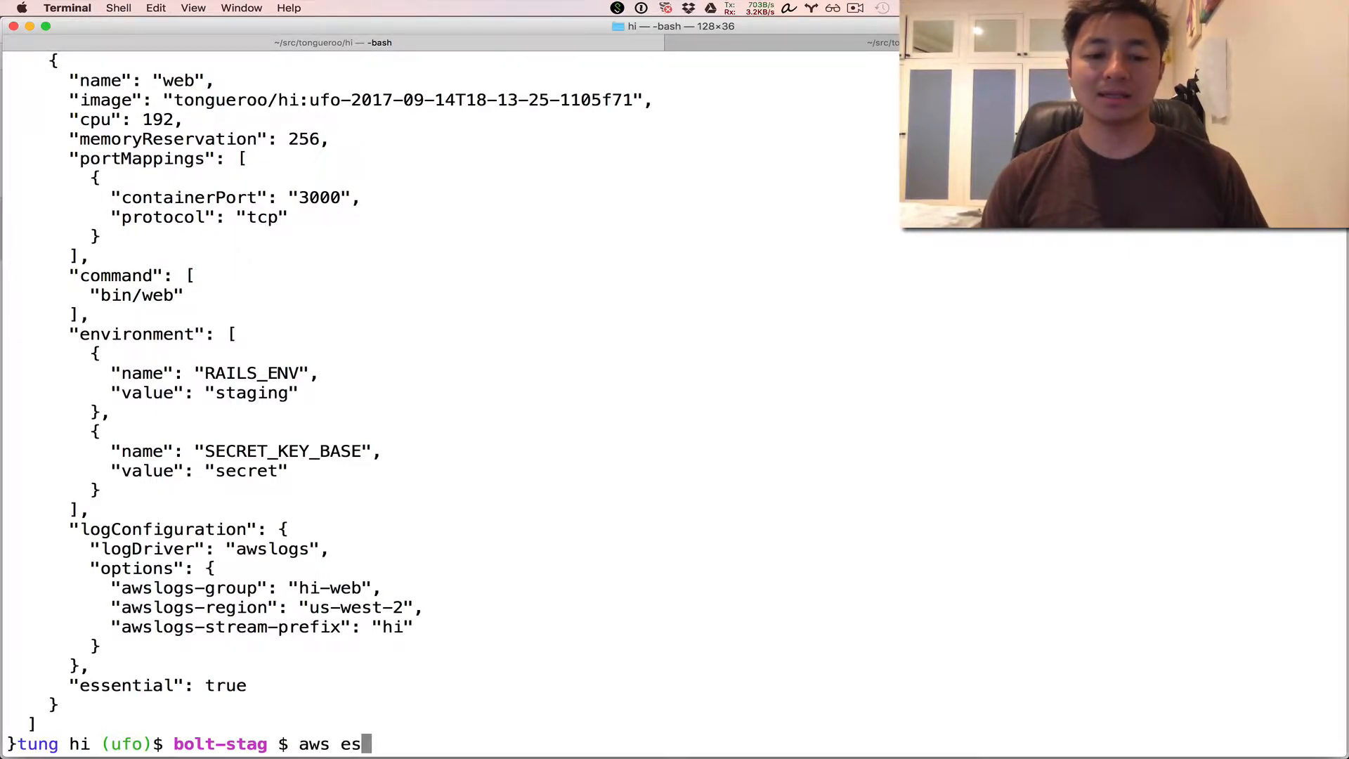
pyautogui.write('c')
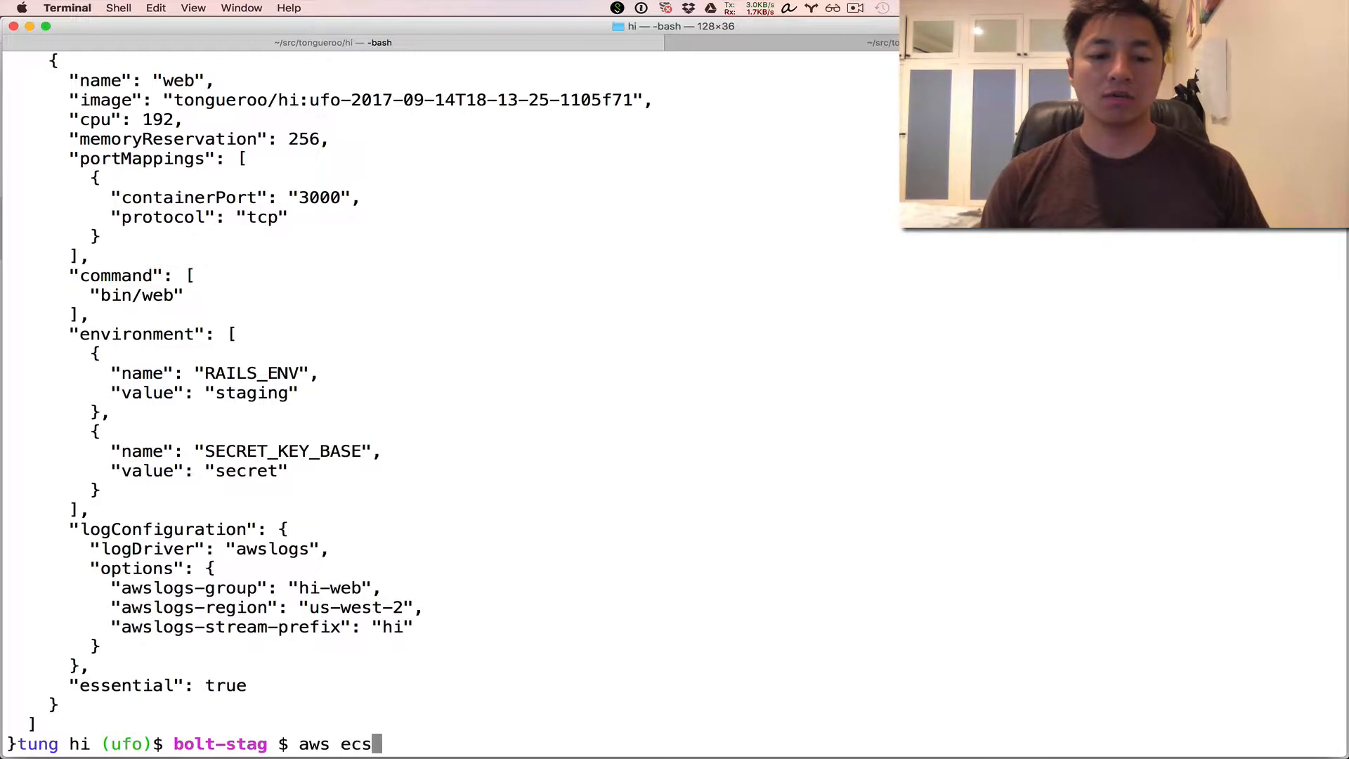
pyautogui.write('describe-')
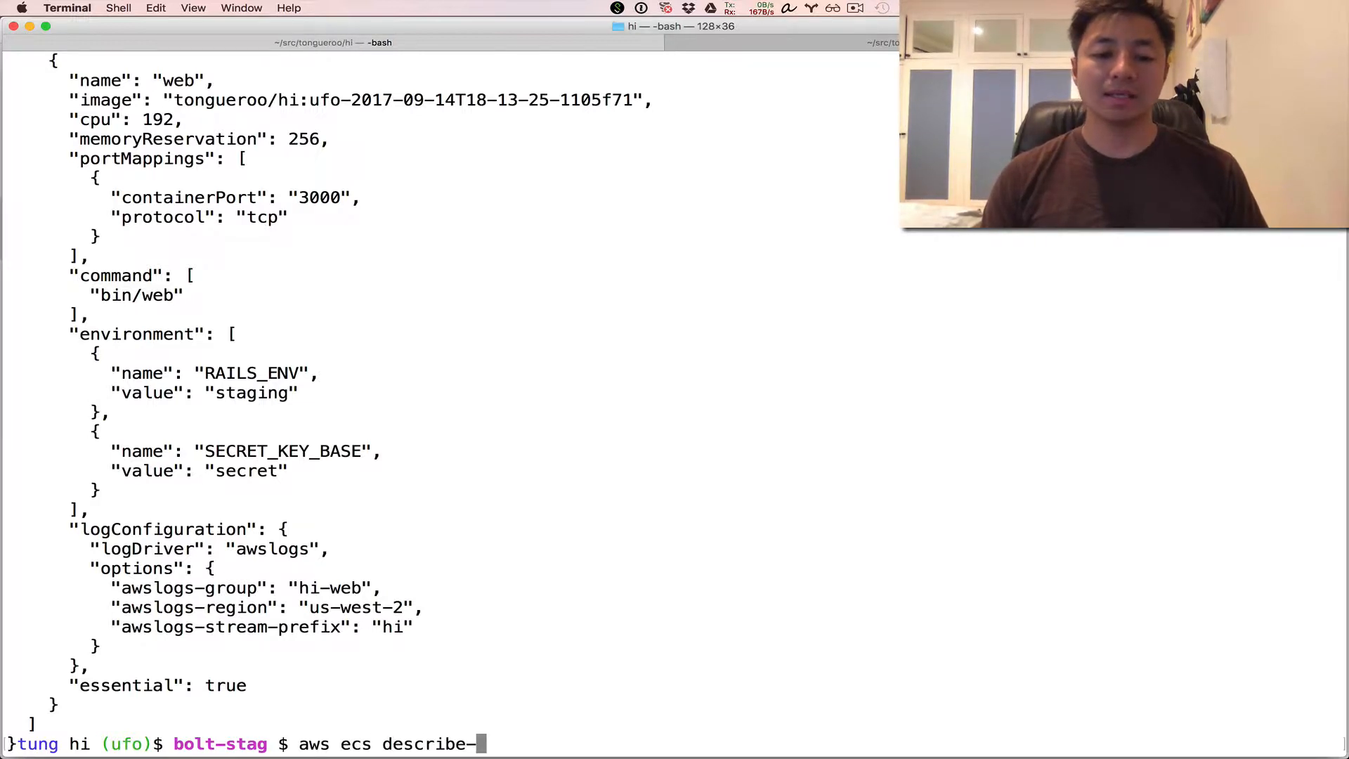
pyautogui.write('tasks --')
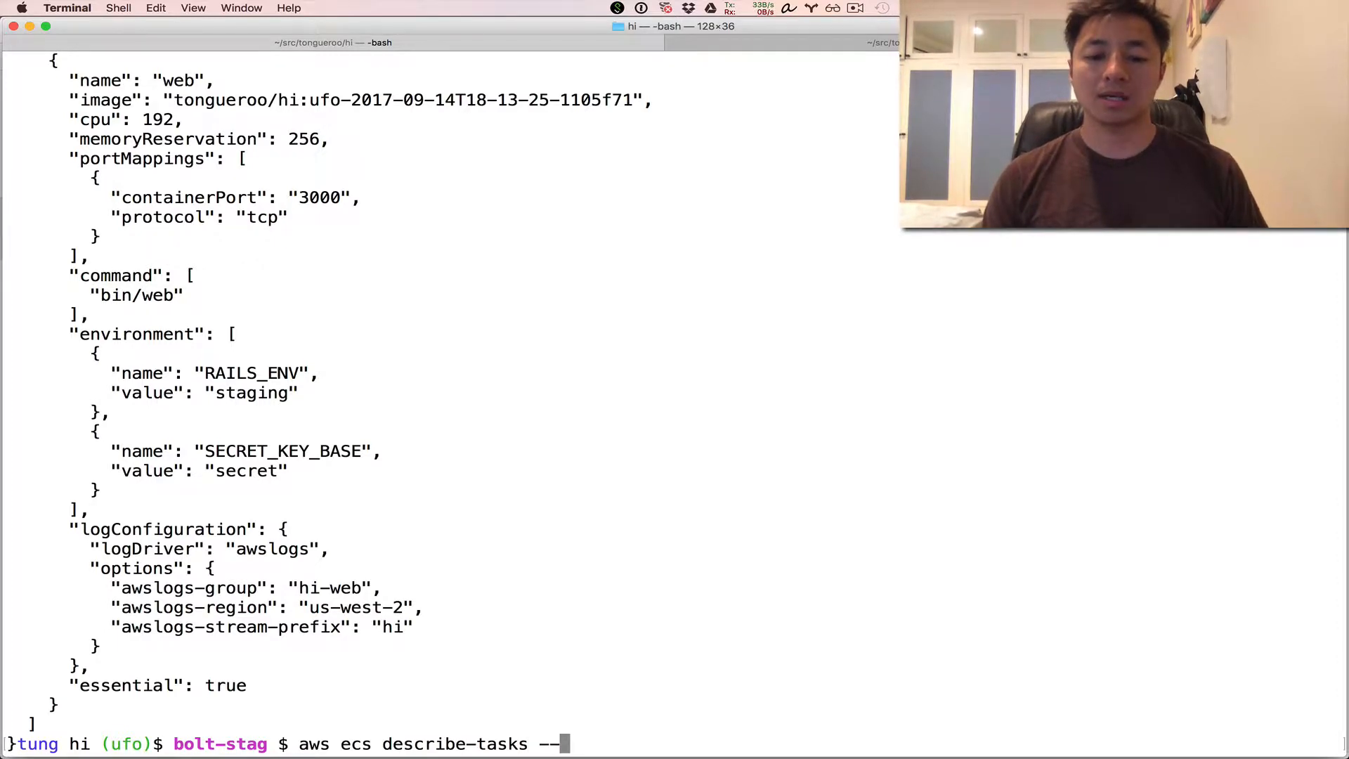
pyautogui.press('Return')
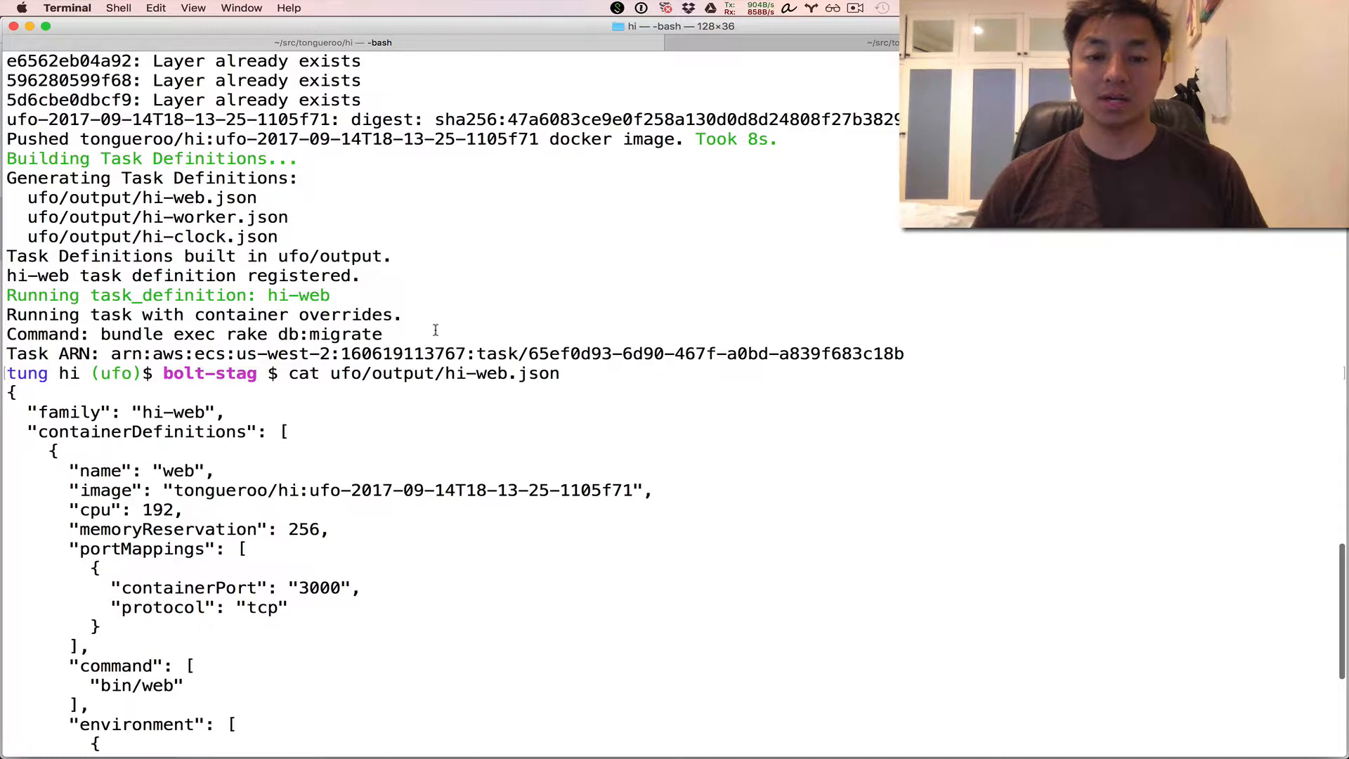
pyautogui.moveTo(656, 353)
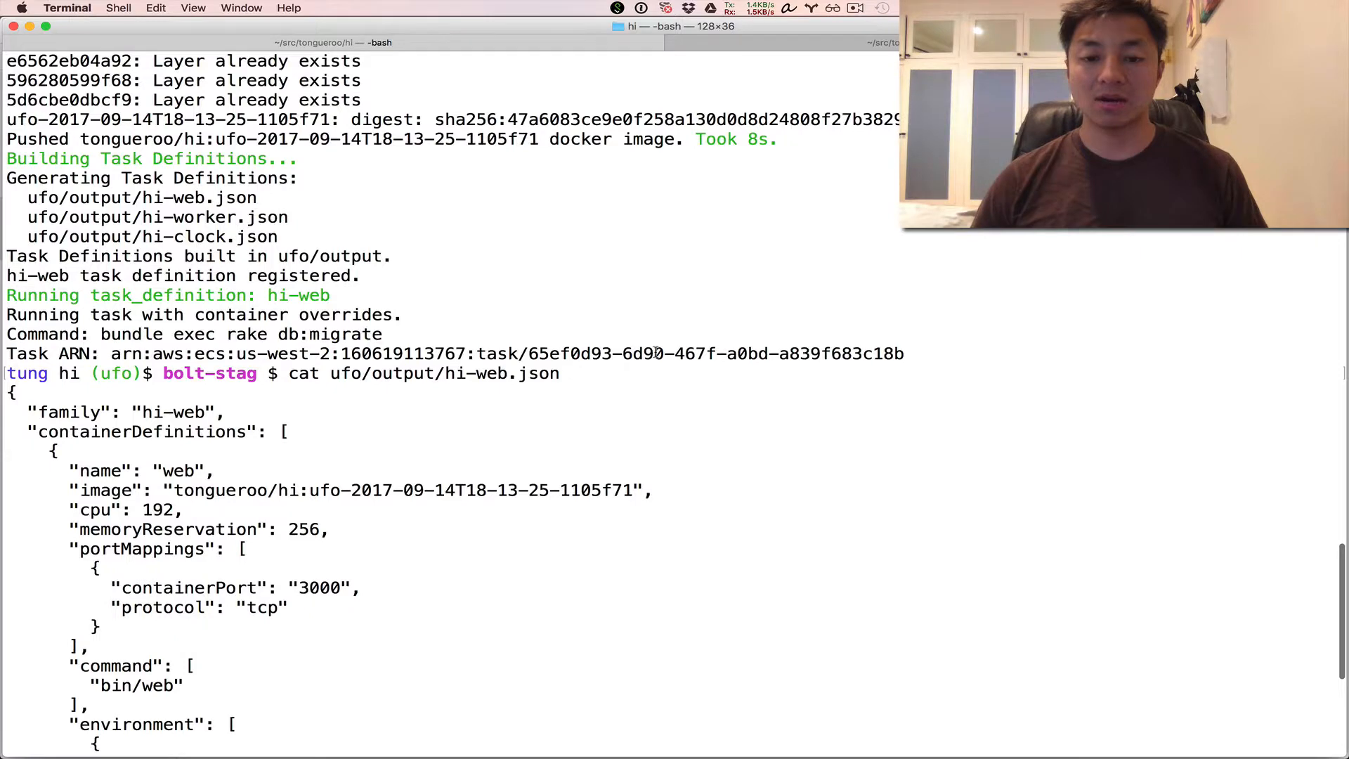
pyautogui.write('aws ecs describe-tasks --tasks')
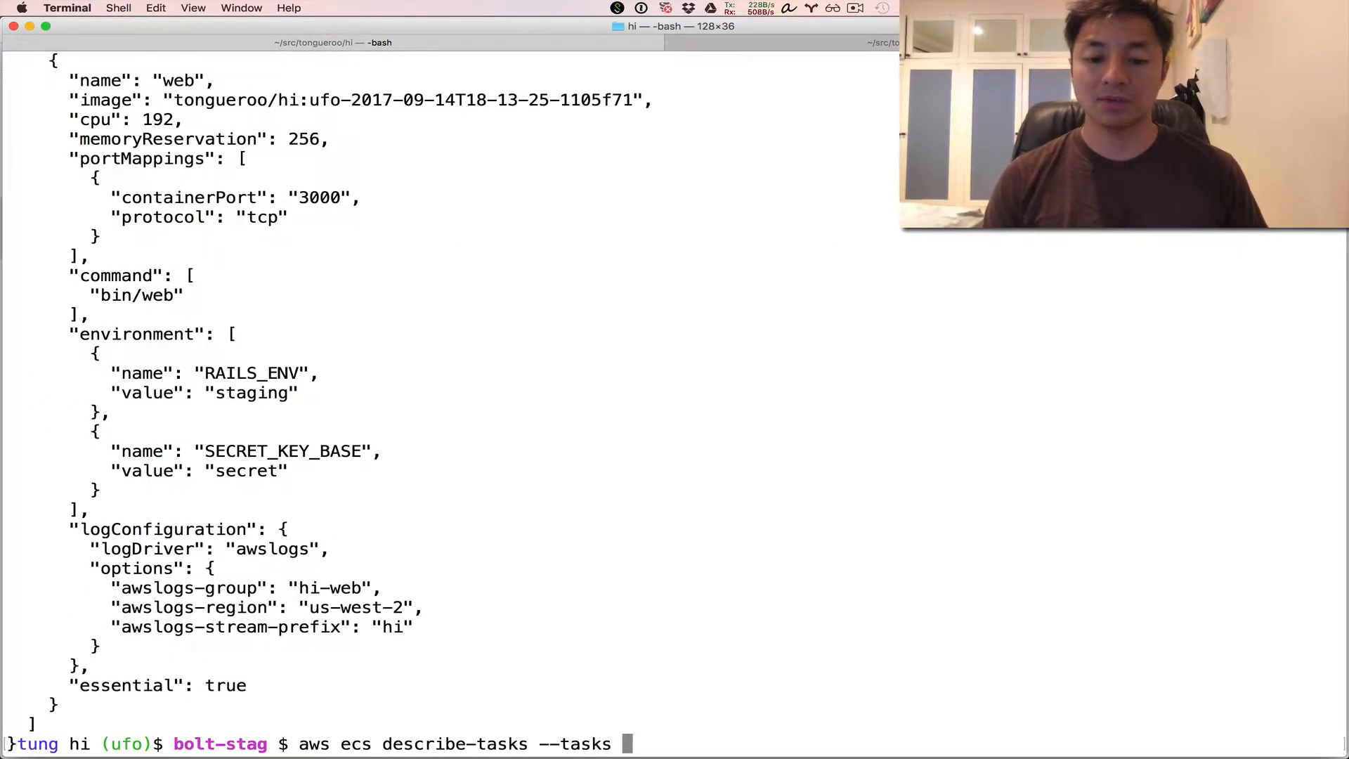
pyautogui.write('arn:aws:ecs:us-west-2:160619113767:task/65ef0d93-6d90-467f-a0bd-a839f83c18b --')
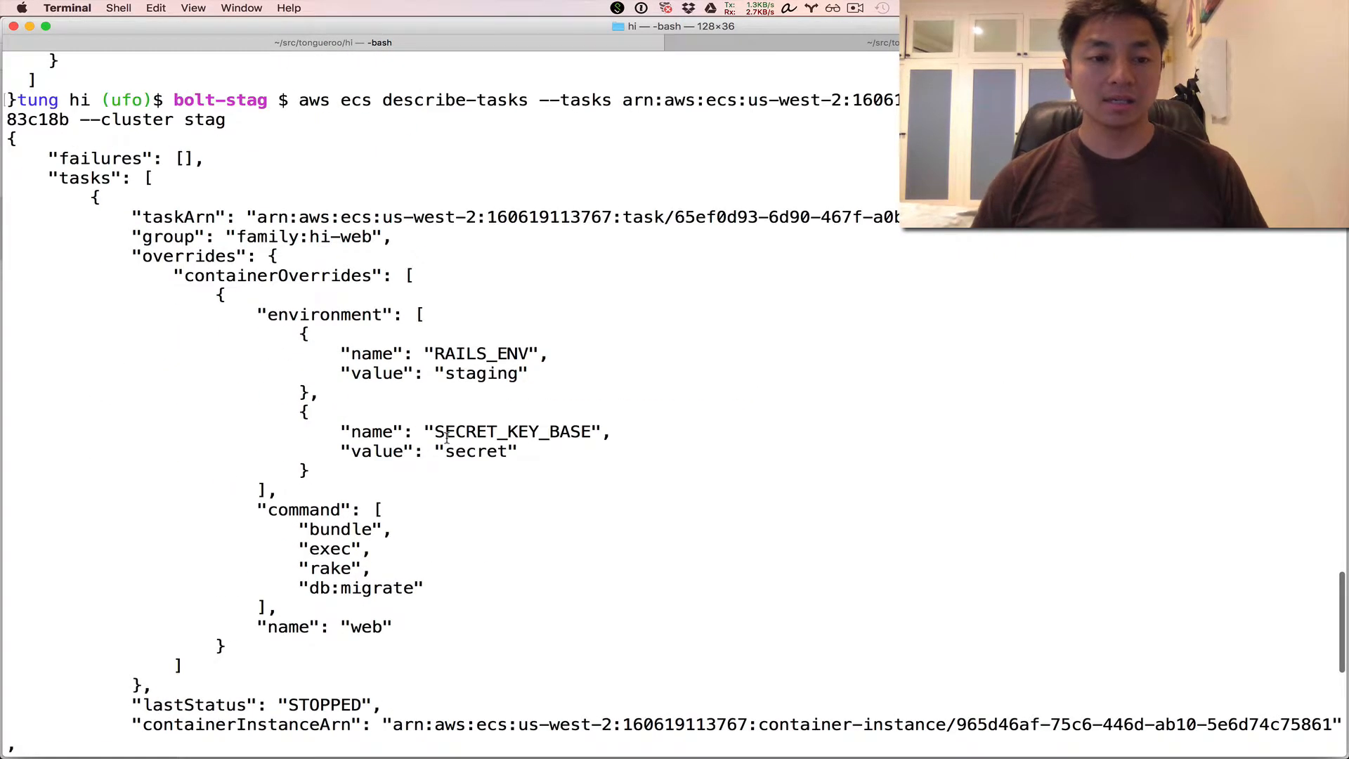
pyautogui.moveTo(188, 258)
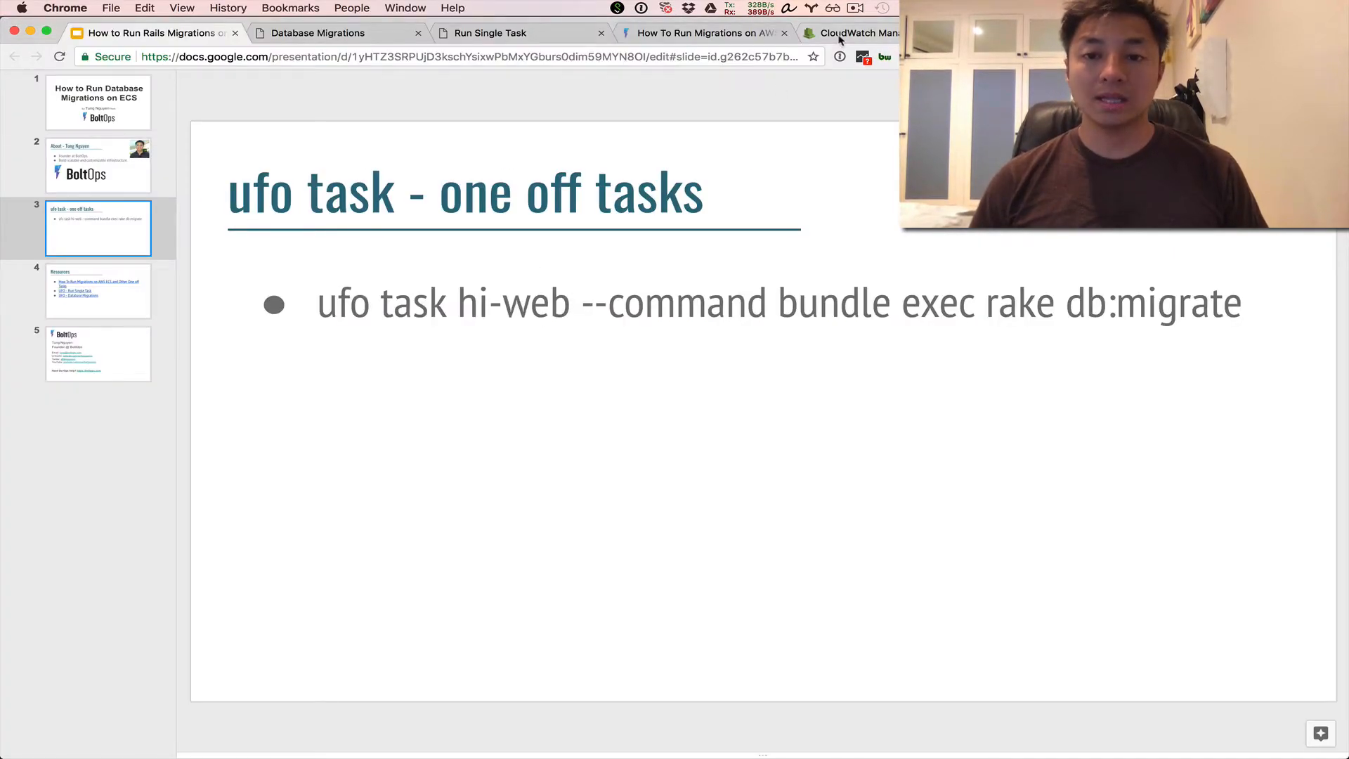
# - Check the hi-web CloudWatch log events for the CreateBooks migration, then return to the slides
pyautogui.click(851, 33)
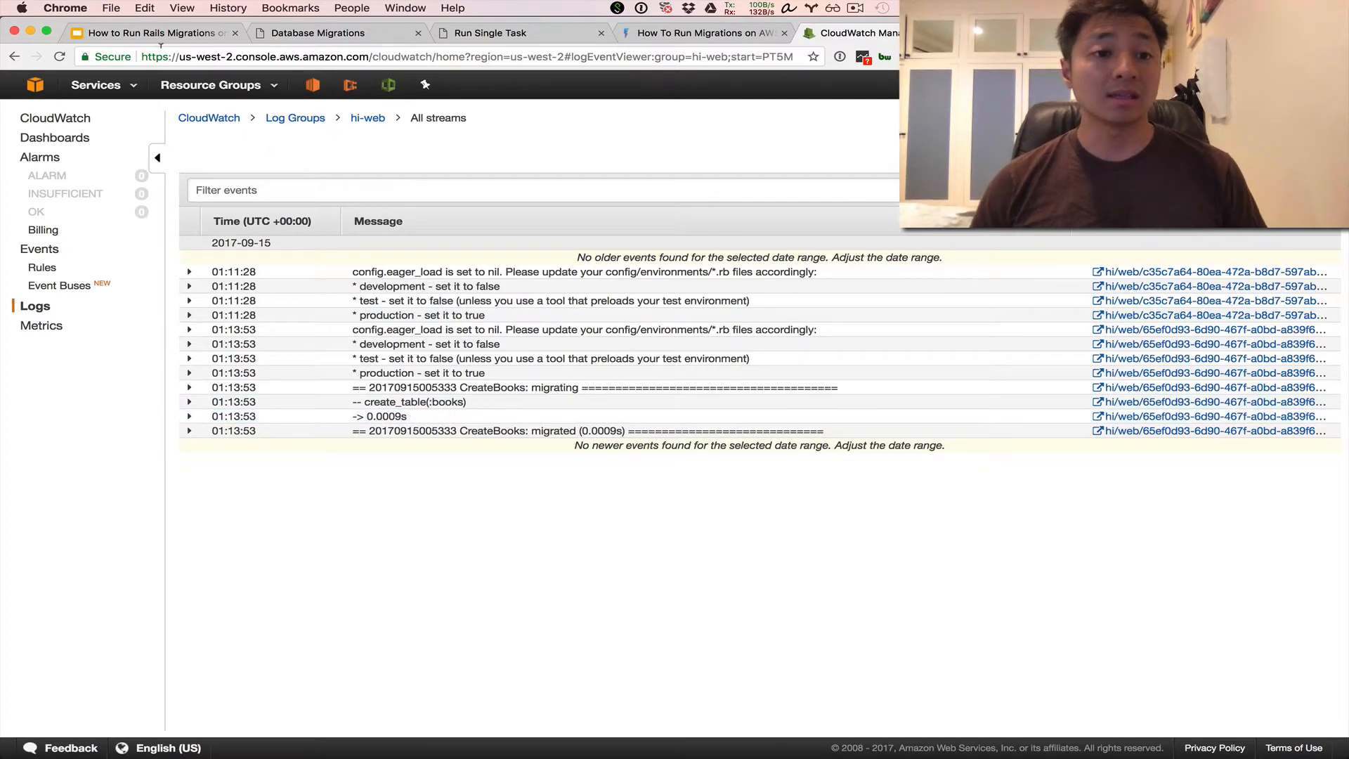
pyautogui.click(151, 33)
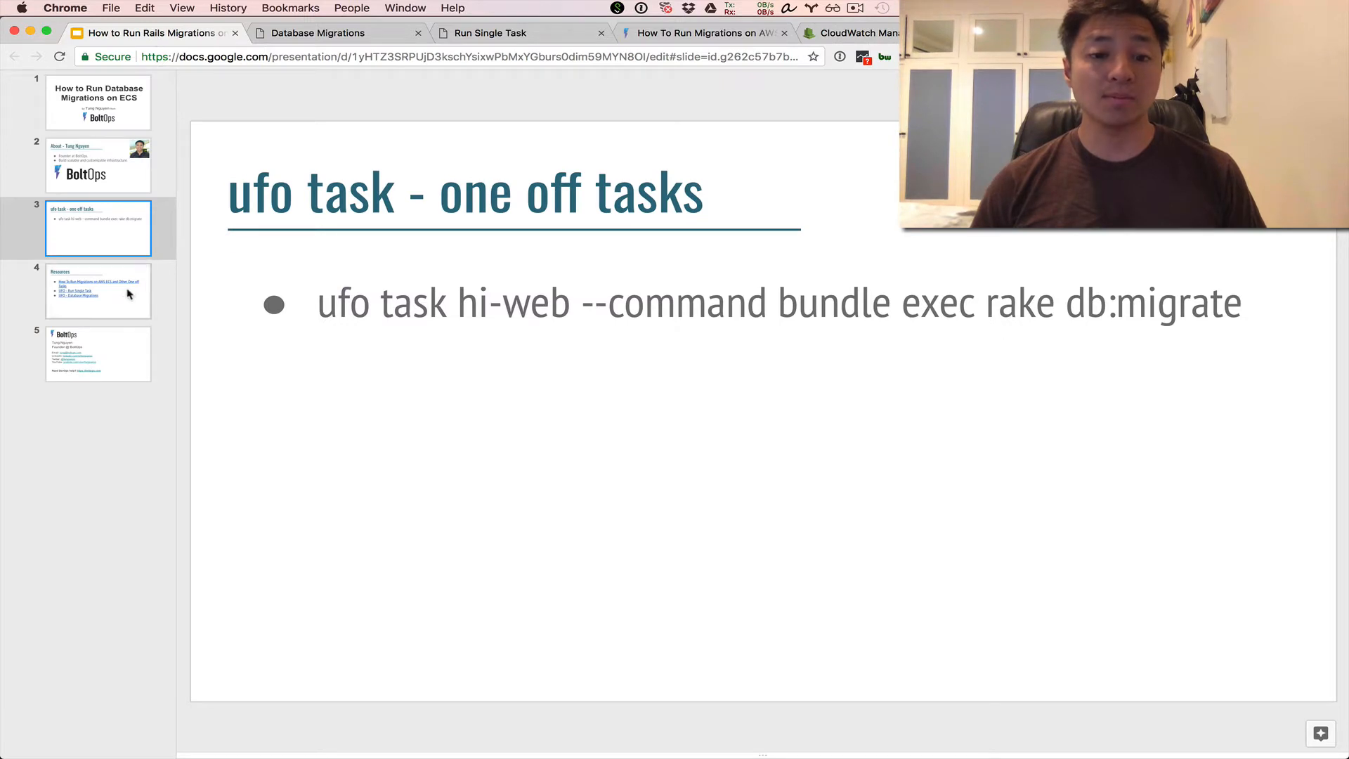
# - Open the 'How To Run Migrations' article from the Resources slide's link
pyautogui.click(98, 291)
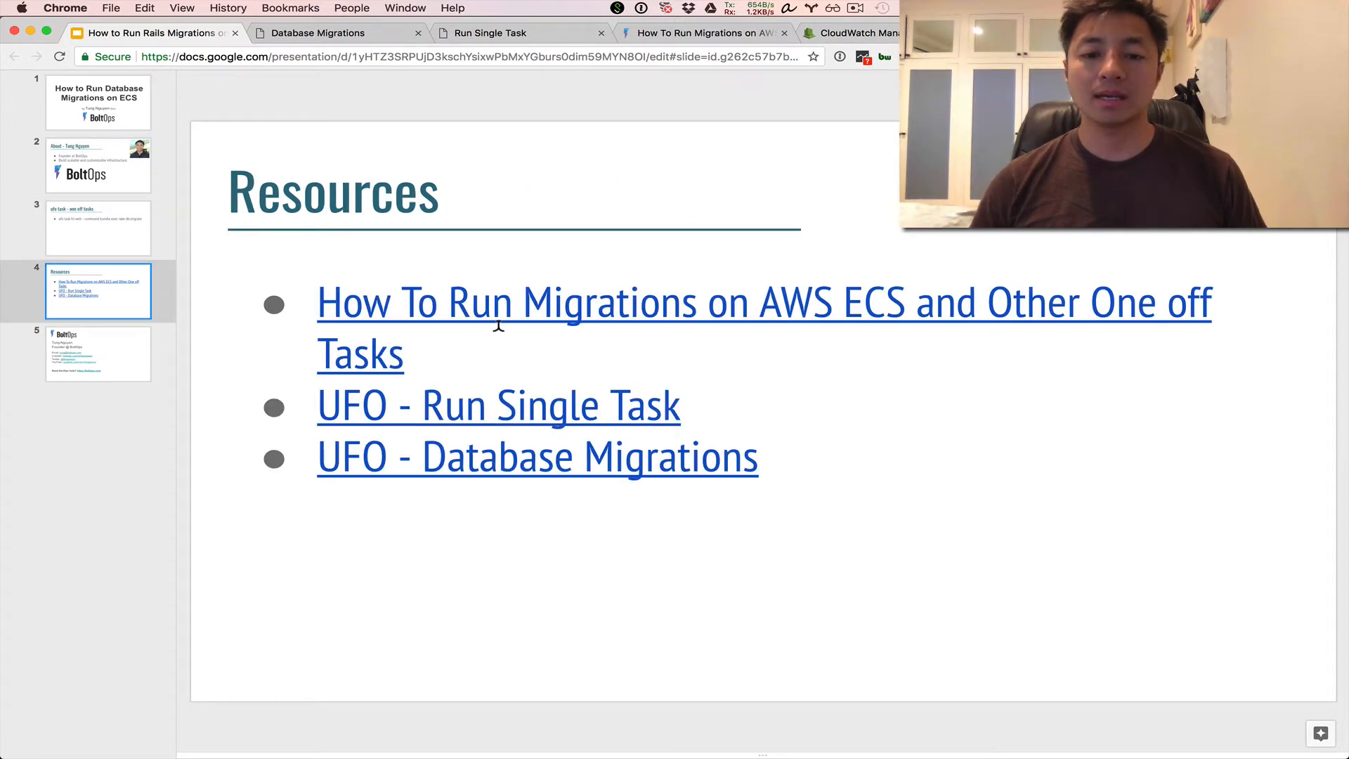
pyautogui.click(516, 303)
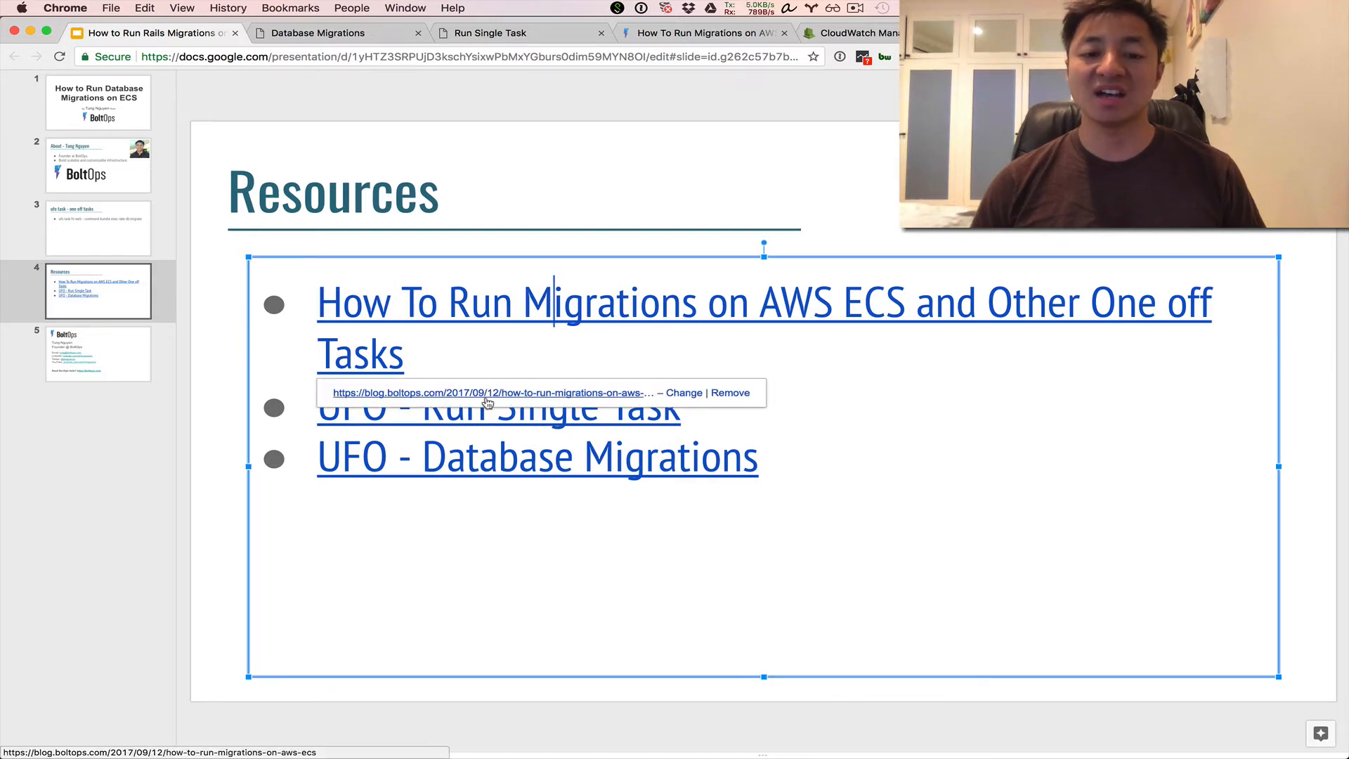
pyautogui.click(491, 392)
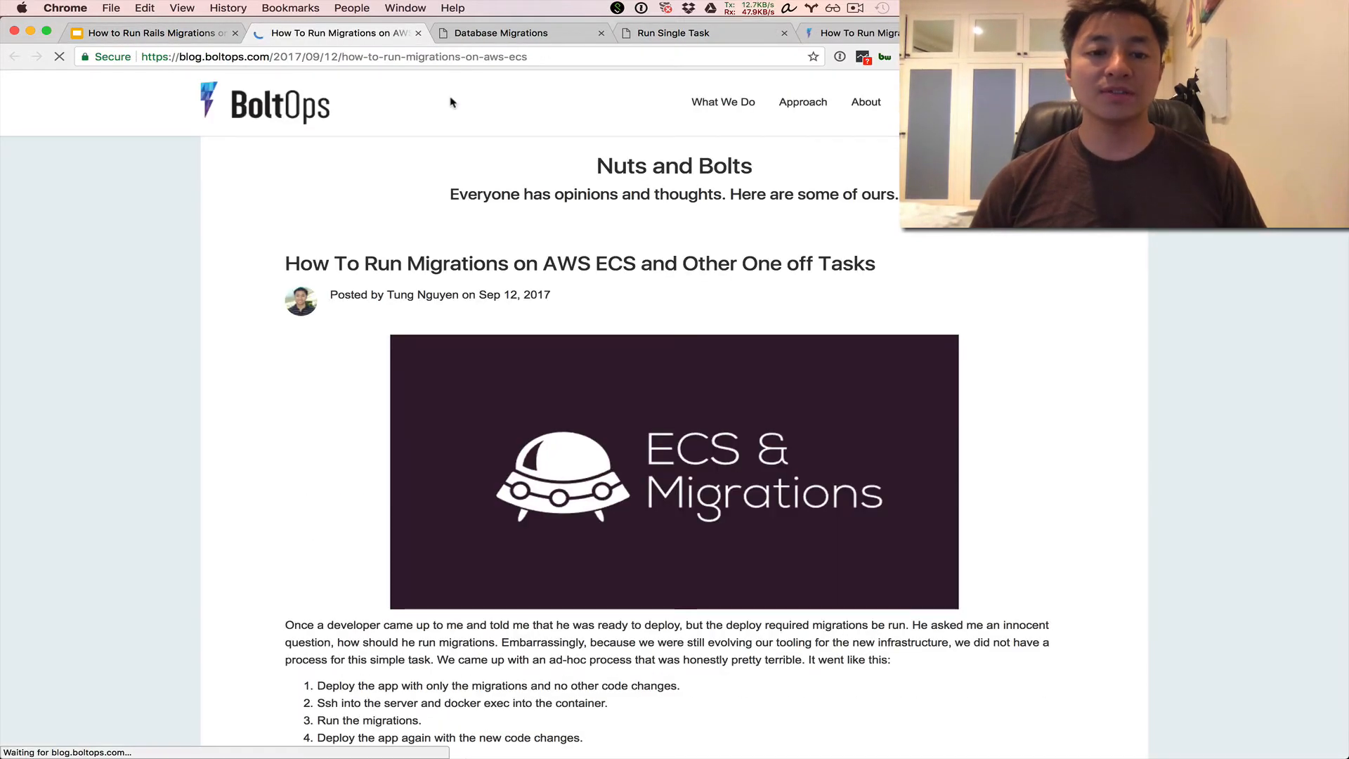
pyautogui.scroll(-3)
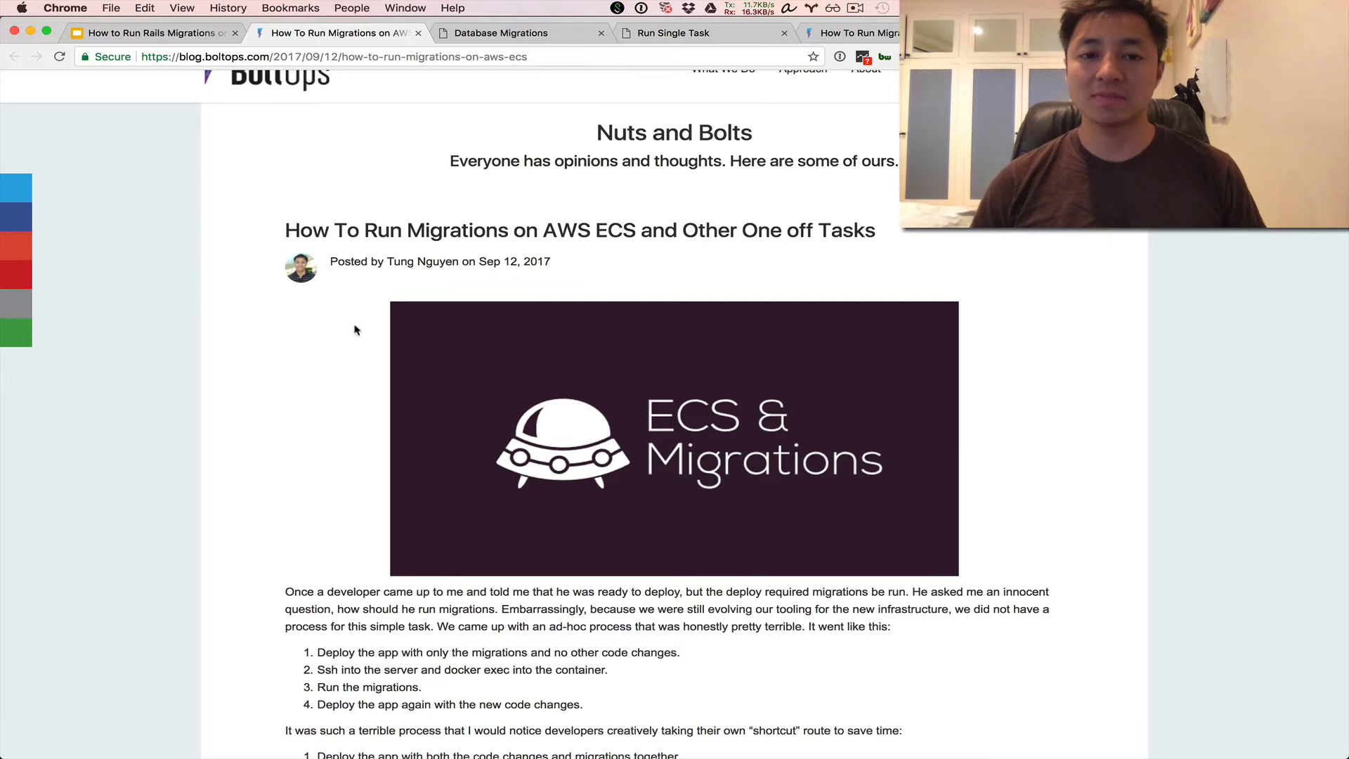
# - Open the UFO Run Single Task and Database Migrations documentation links
pyautogui.click(336, 33)
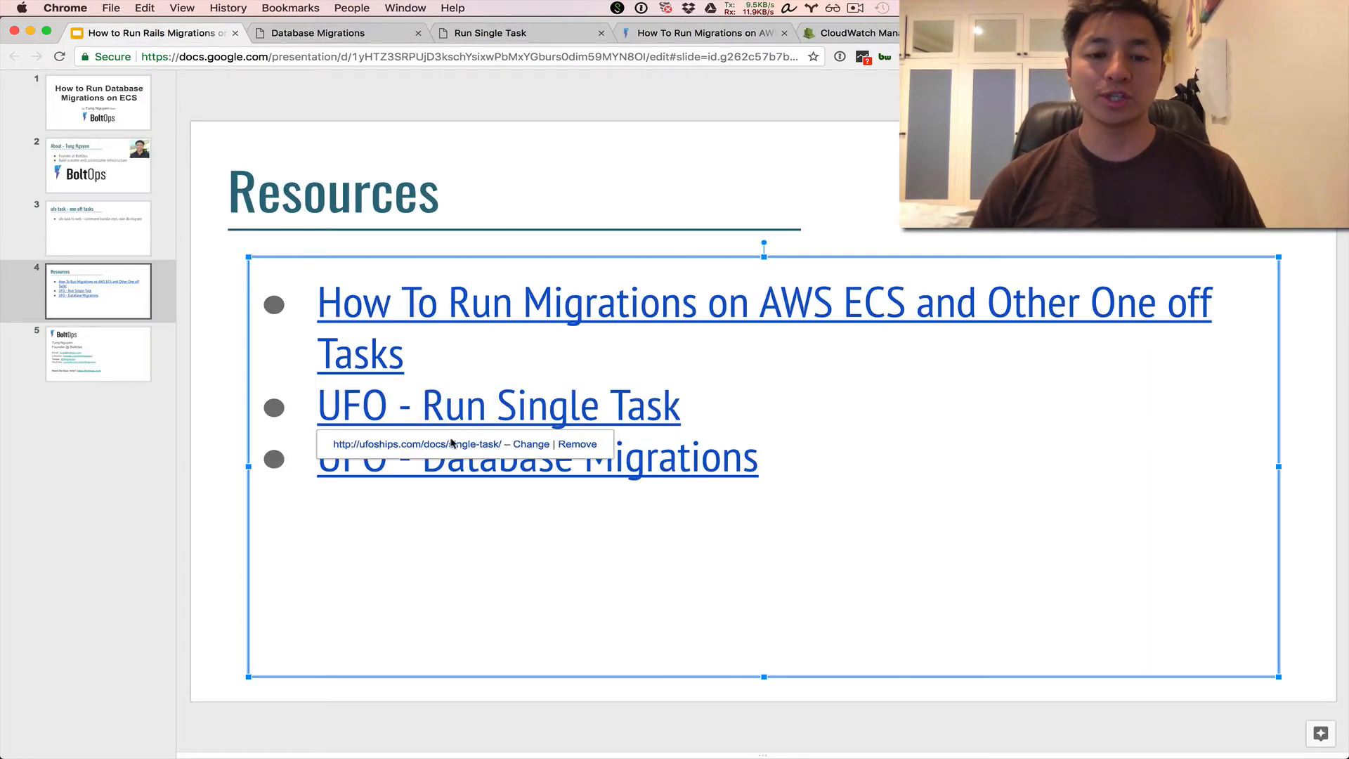
pyautogui.click(498, 405)
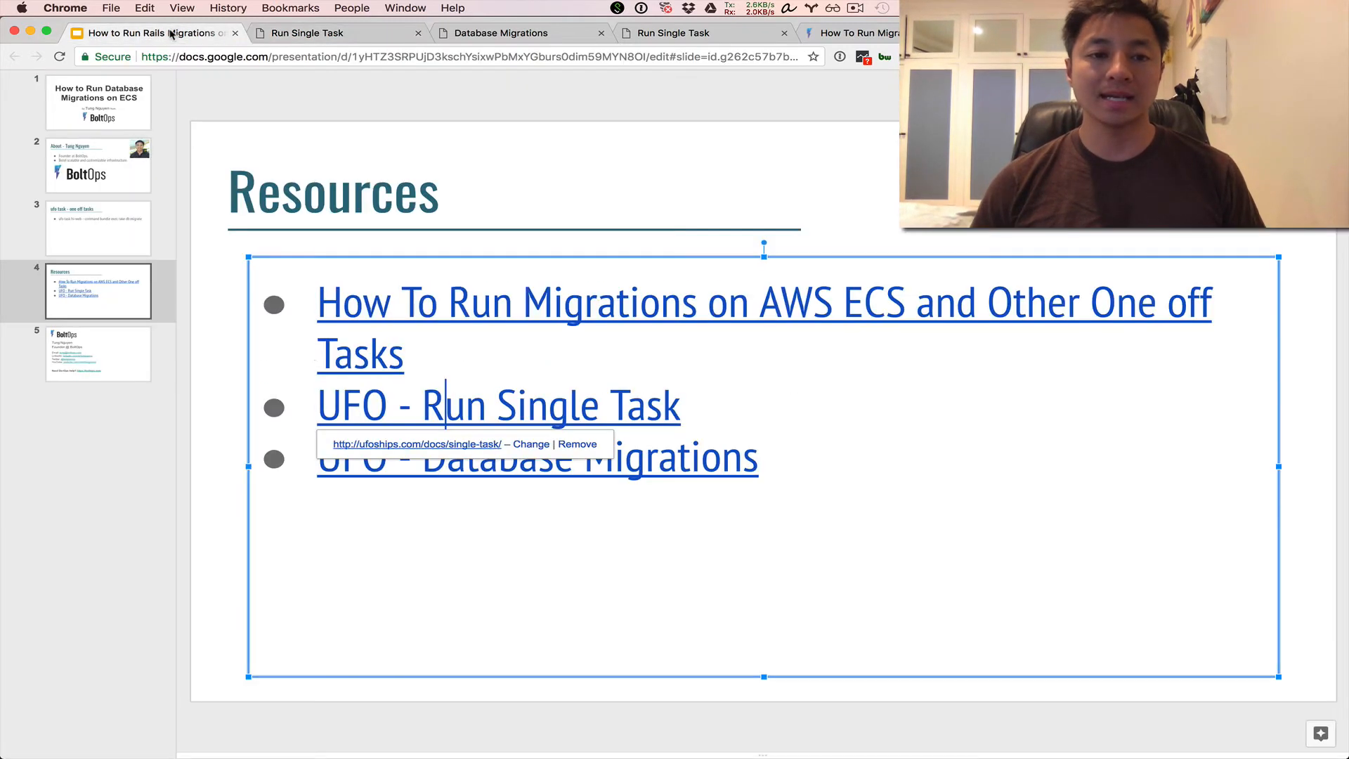
pyautogui.click(536, 457)
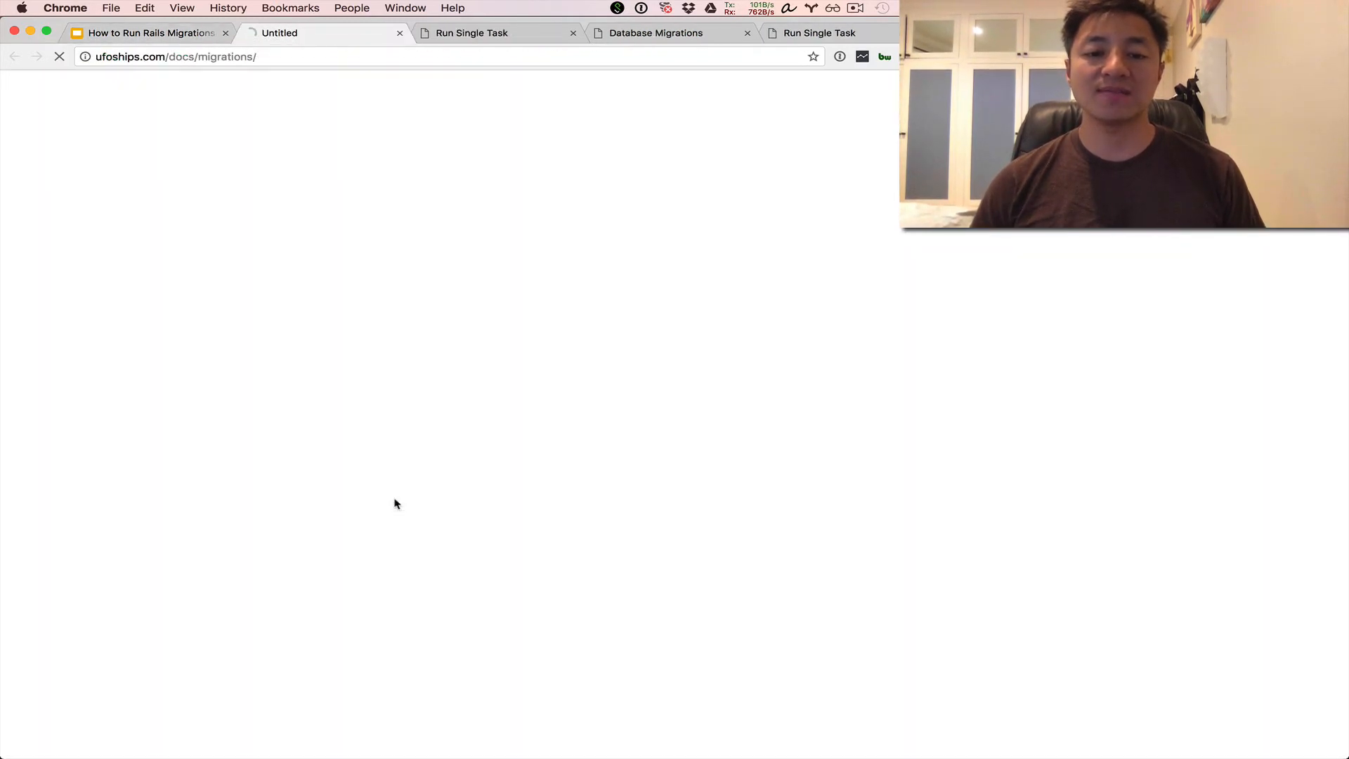